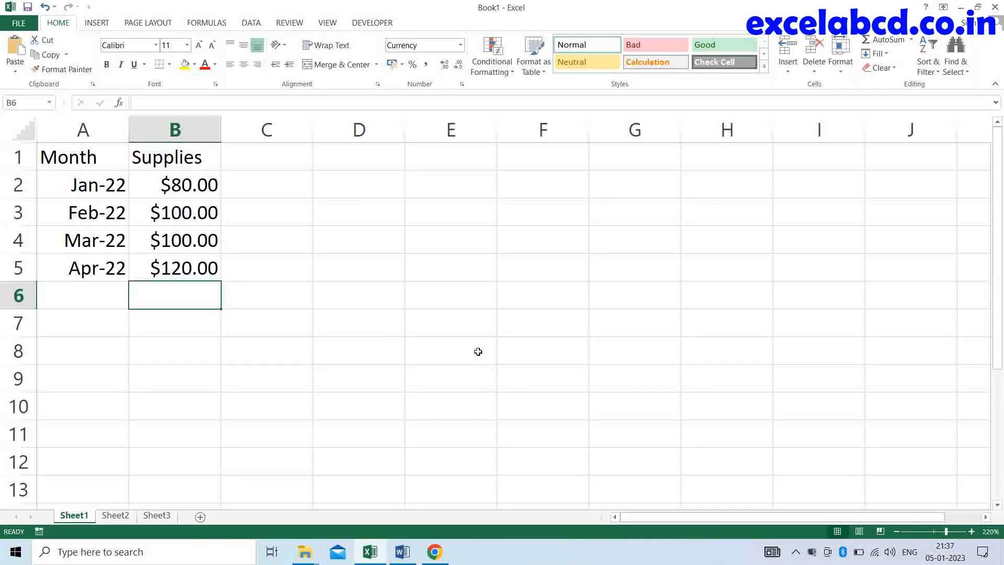
Enter =SUM(B2:B5) in B6 to total the four Supplies amounts as $400.00.
text(=)
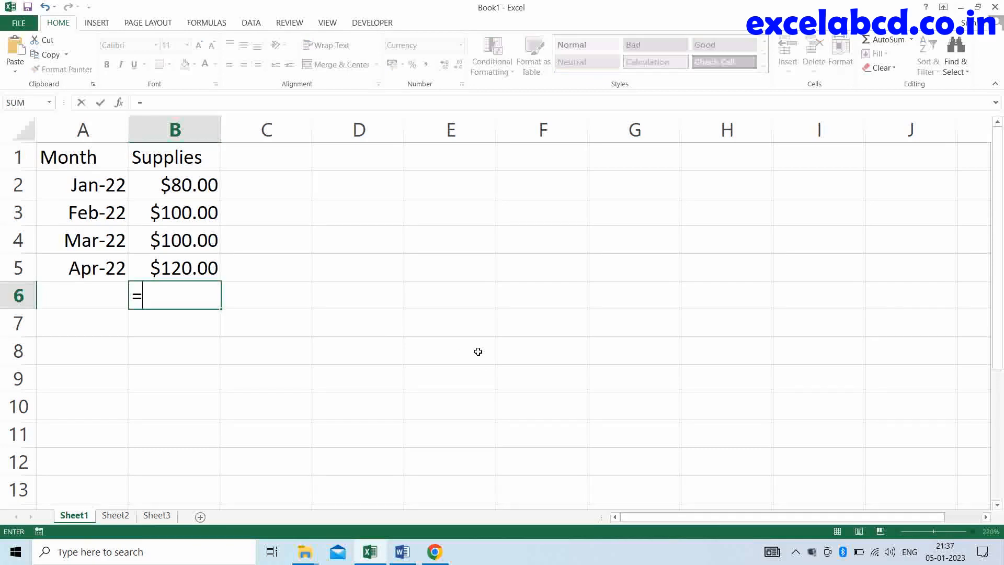
text(s)
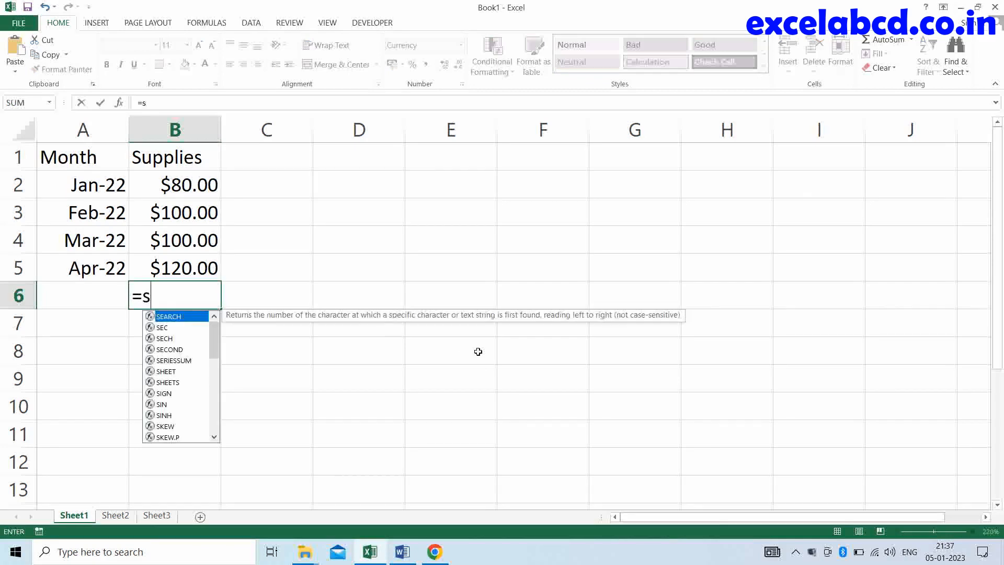
text(UM(B2:B5)
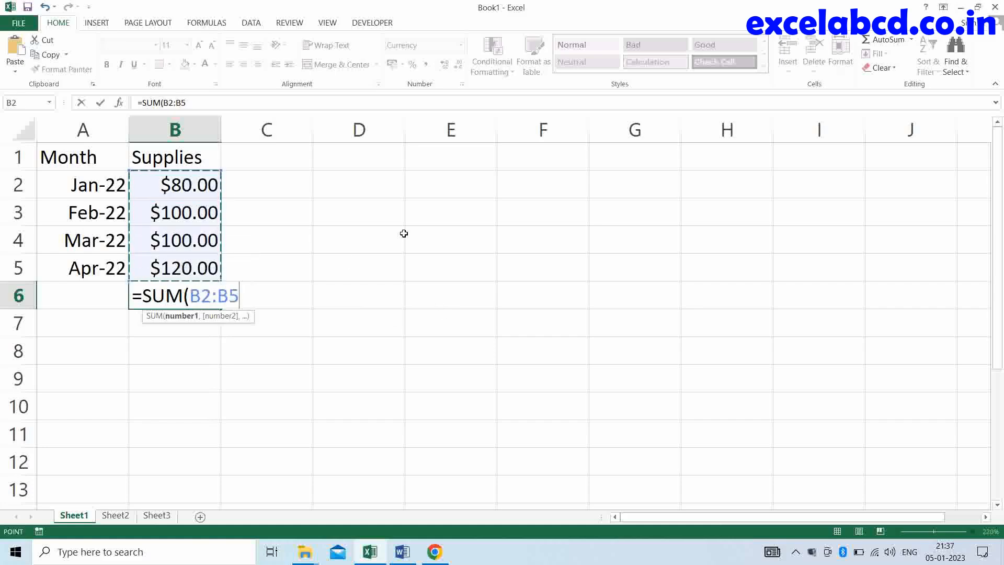
text())
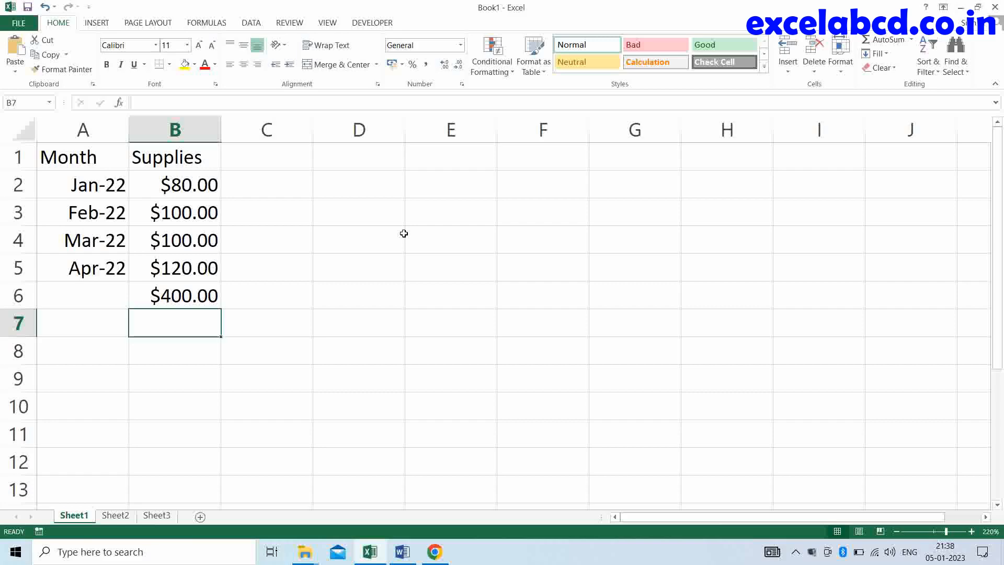
mouse_move(208, 446)
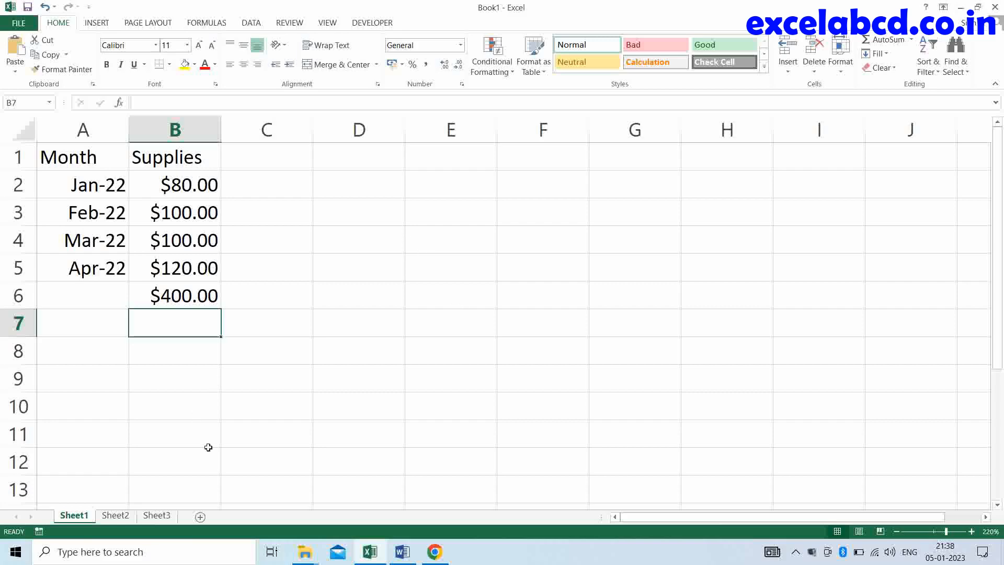
On Sheet2, enter =SUM(A1:A10) in A12, returning 976 despite the text entry.
click(114, 514)
text(=)
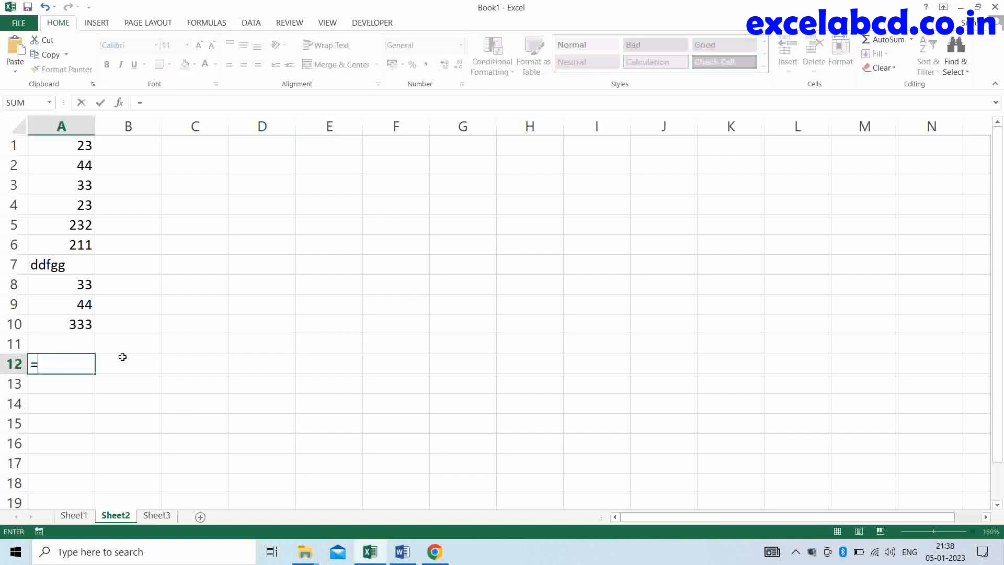
text(sum(A1:A10)
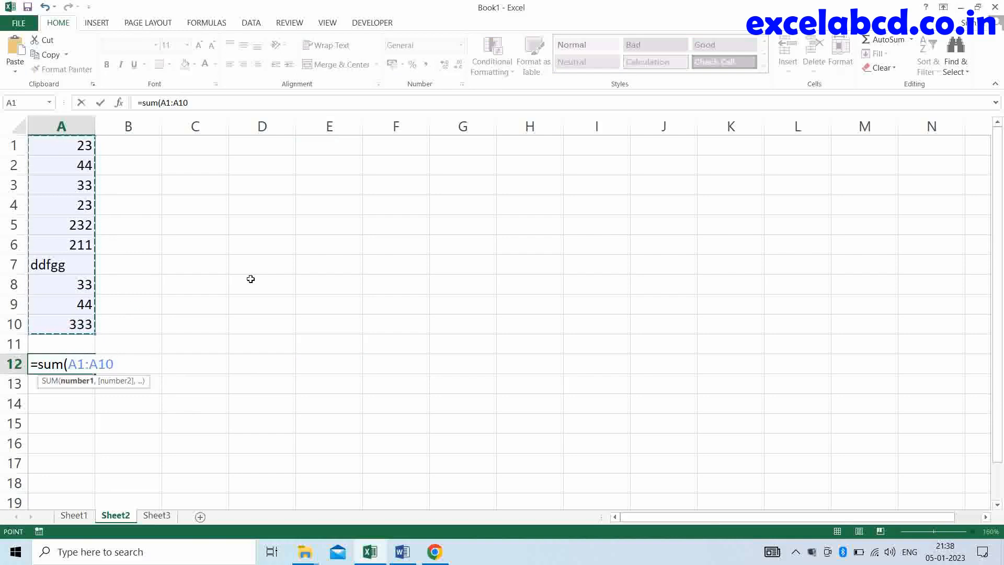
key(Return)
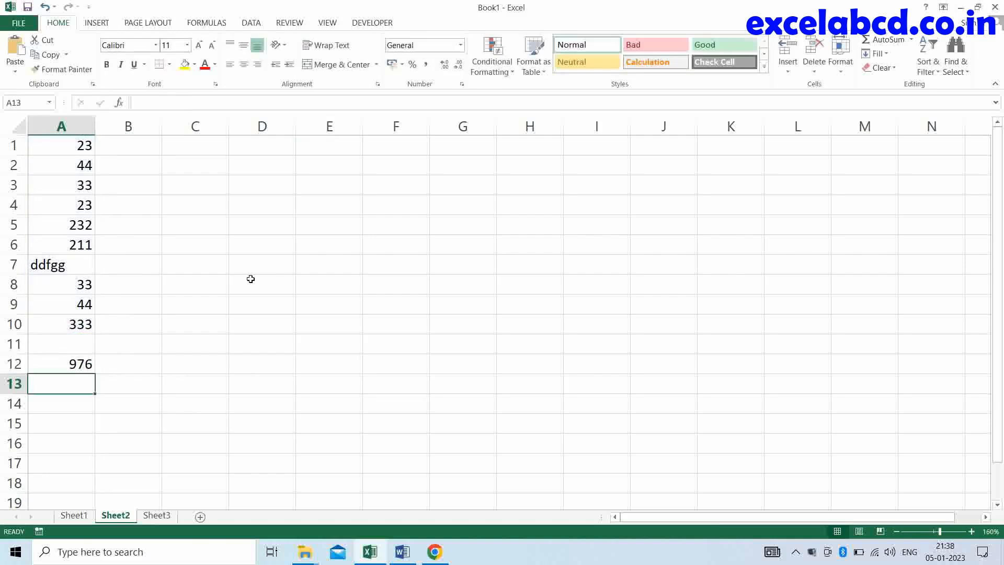
mouse_move(225, 433)
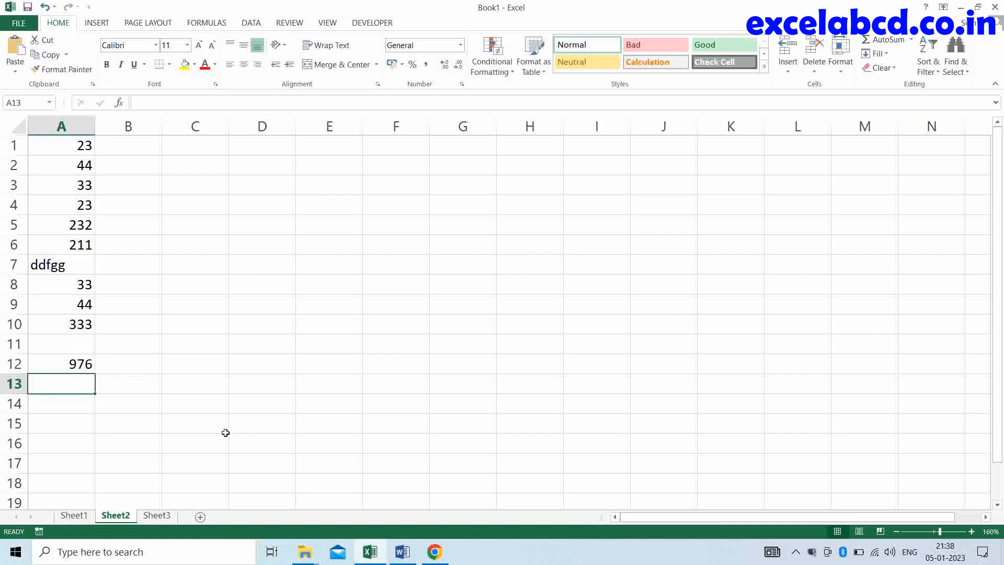
After viewing Sheet3, start =SUM(A1:A10, in Sheet2's B12 and move to Sheet3 for more values.
click(156, 515)
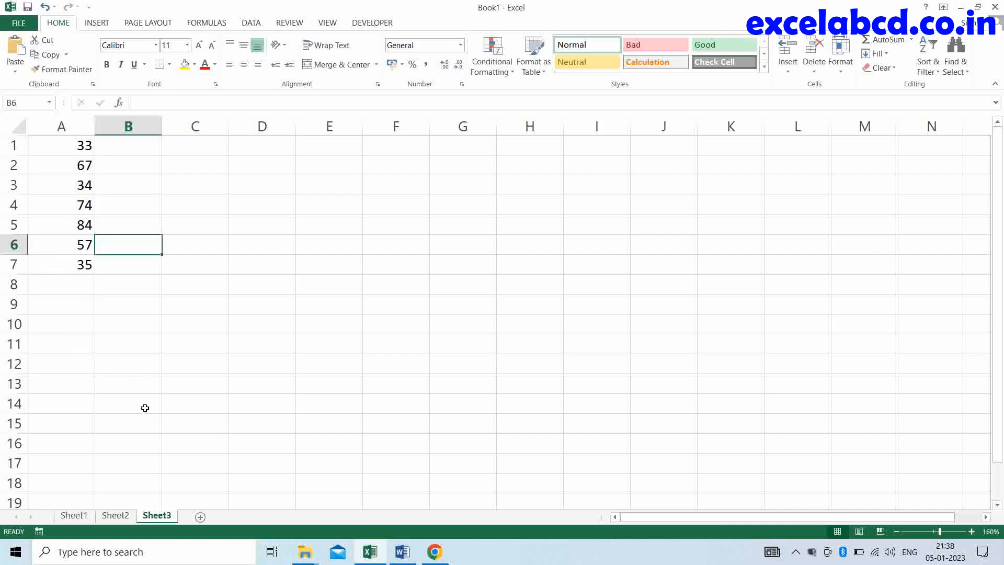
click(115, 515)
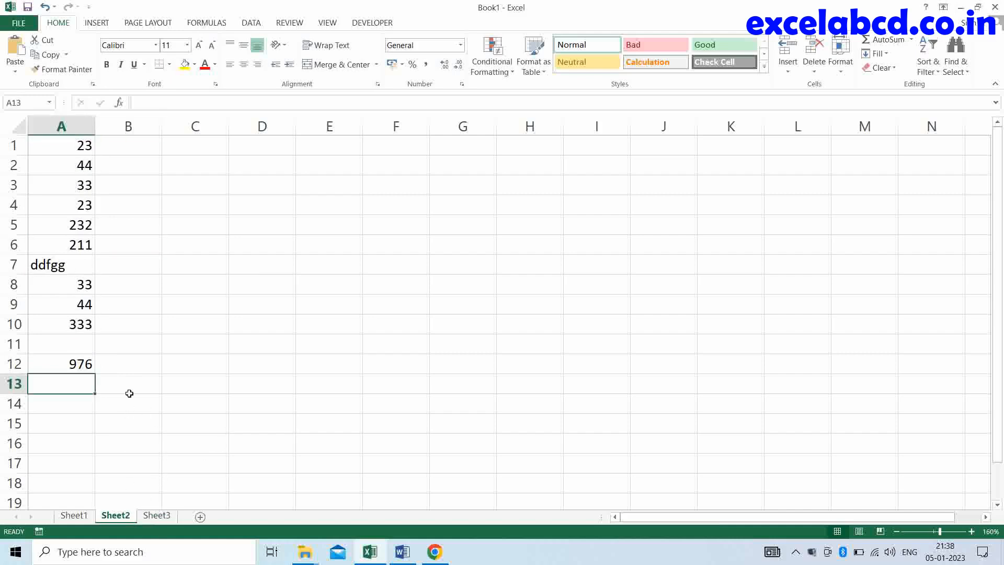
click(128, 363)
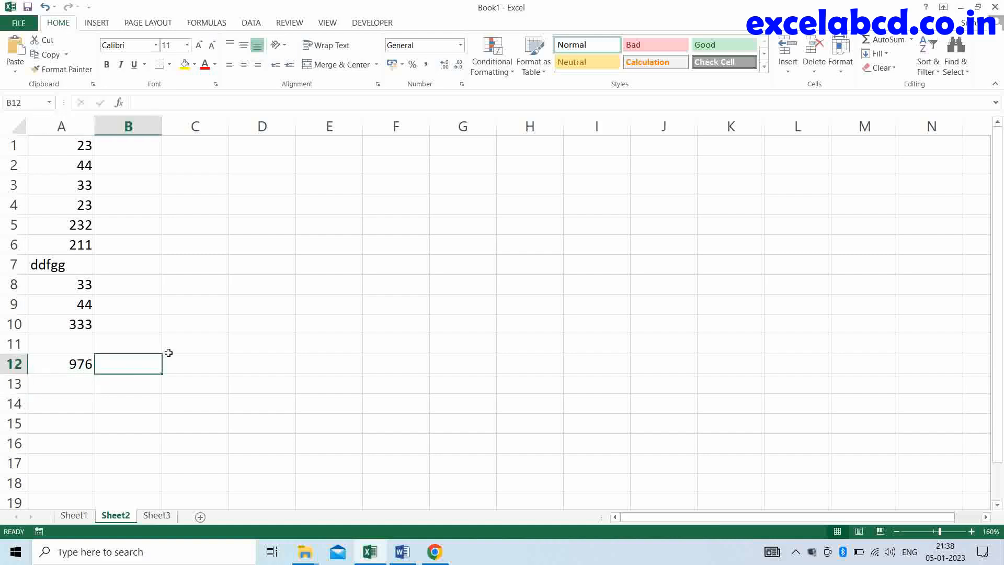
text(=sum(A1:A10)
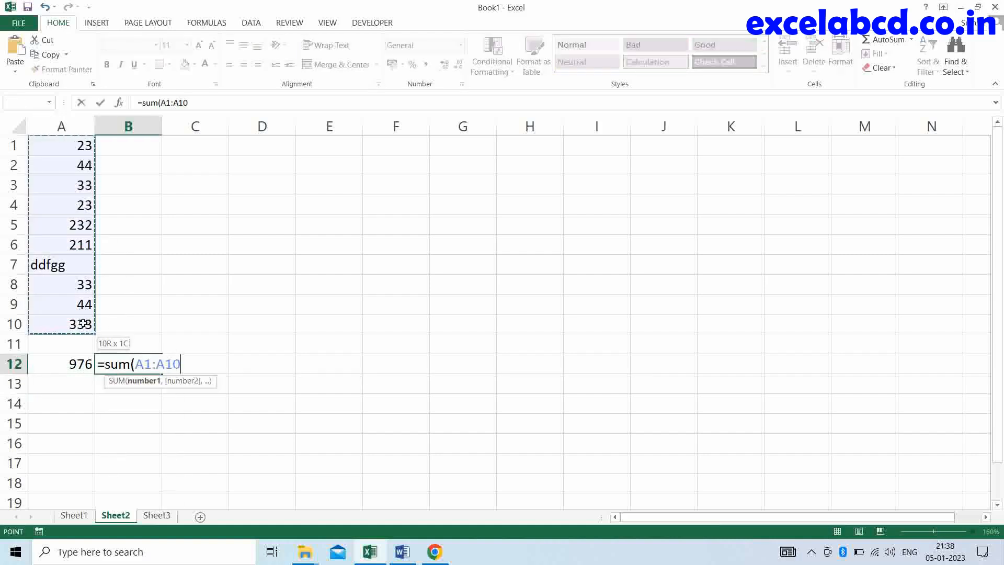
text(,)
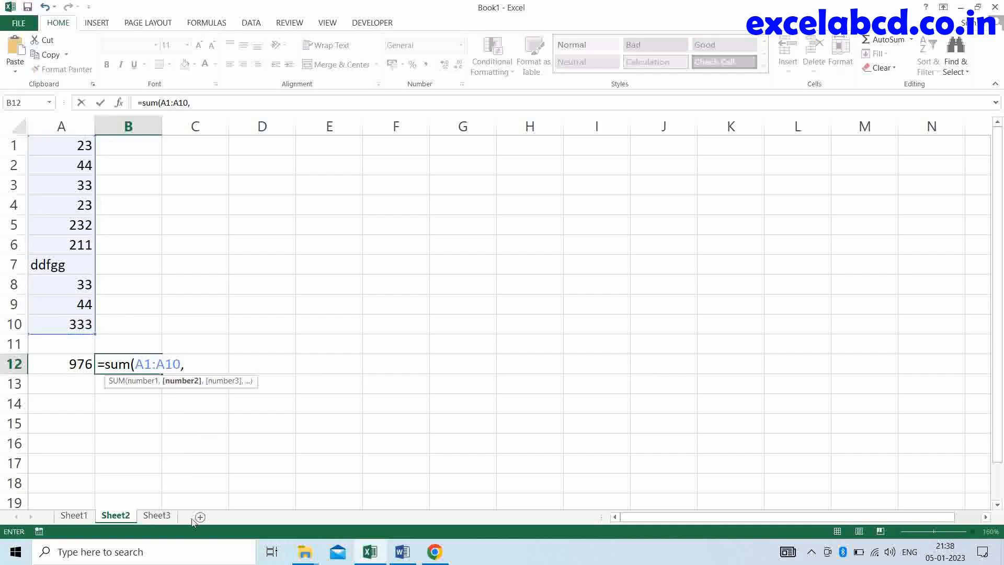
click(156, 516)
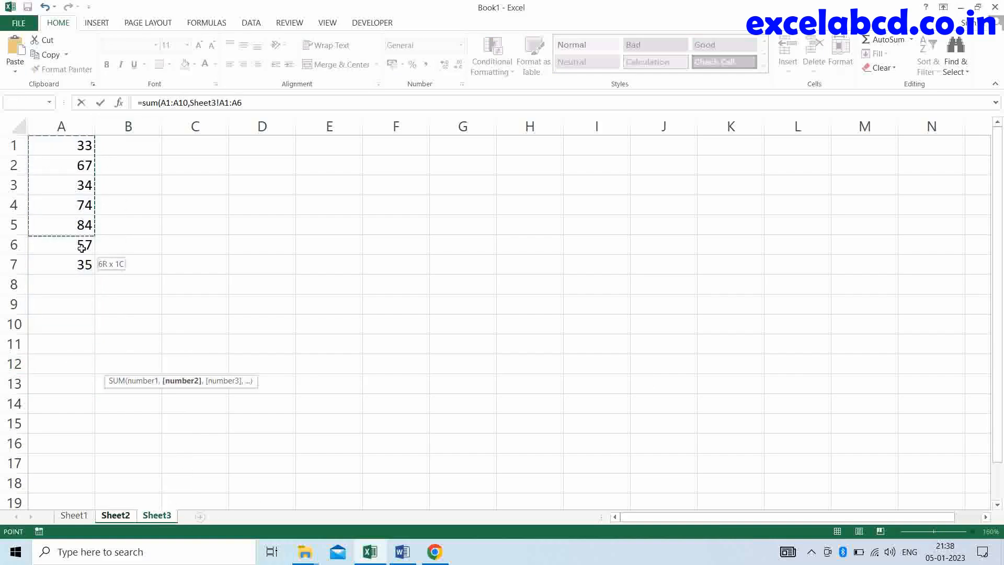